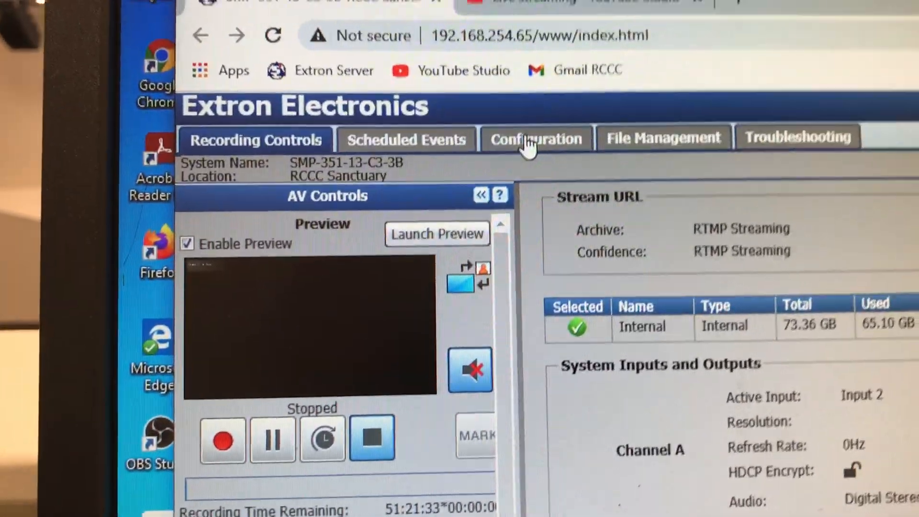
- Switch to the Configuration section showing the recorder's input and output settings
{"action": "left_click", "coordinate": [536, 139]}
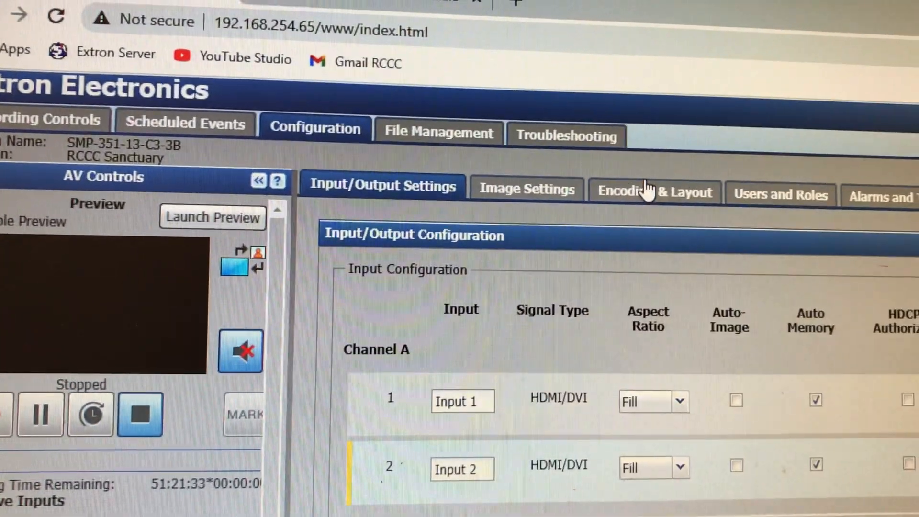
- Show the Encoding & Layout settings with recording and streaming audio/video encoding parameters
{"action": "left_click", "coordinate": [652, 192]}
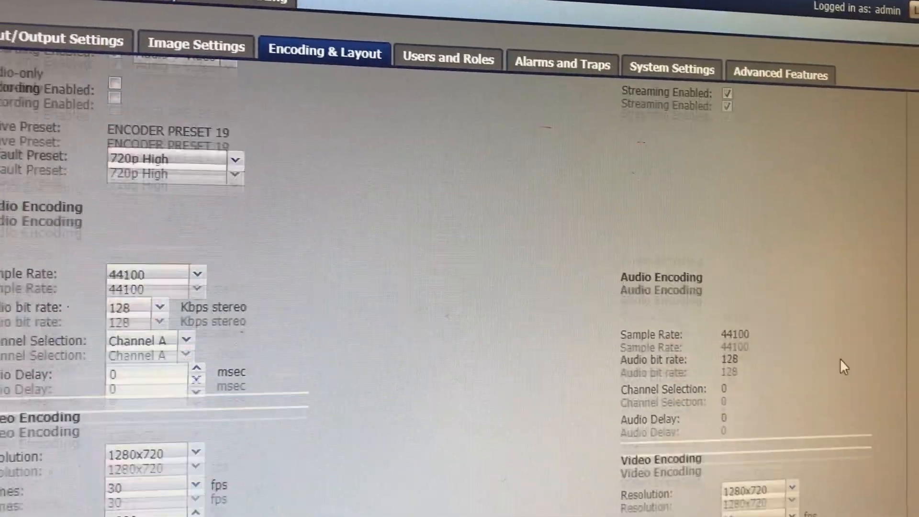
- Scroll down to the Streaming section with the YouTube RTMP server URL and stream key
{"action": "scroll", "scroll_direction": "down", "scroll_amount": 3}
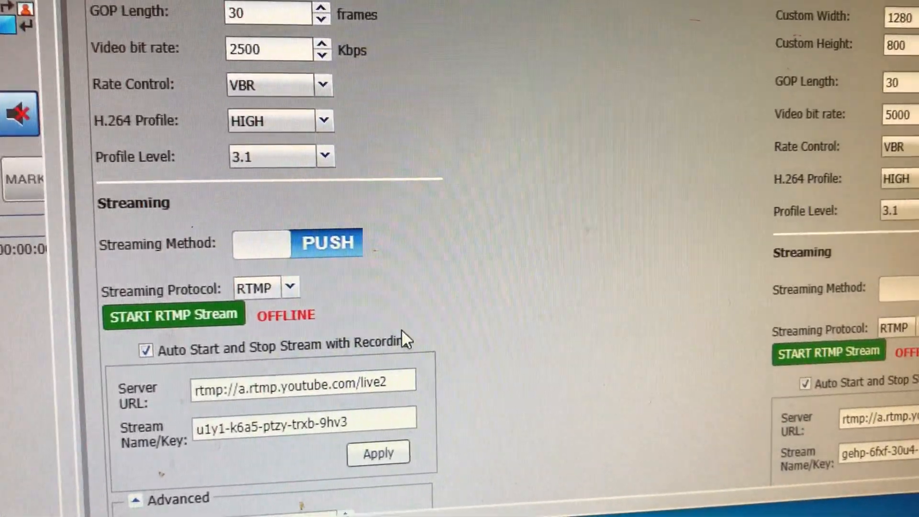
{"action": "scroll", "scroll_direction": "down", "scroll_amount": 3}
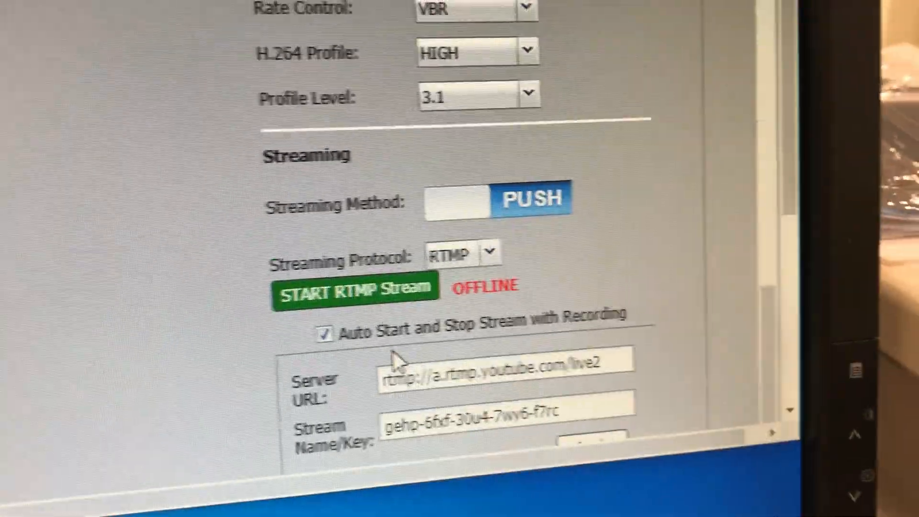
{"action": "scroll", "scroll_direction": "down", "scroll_amount": 3}
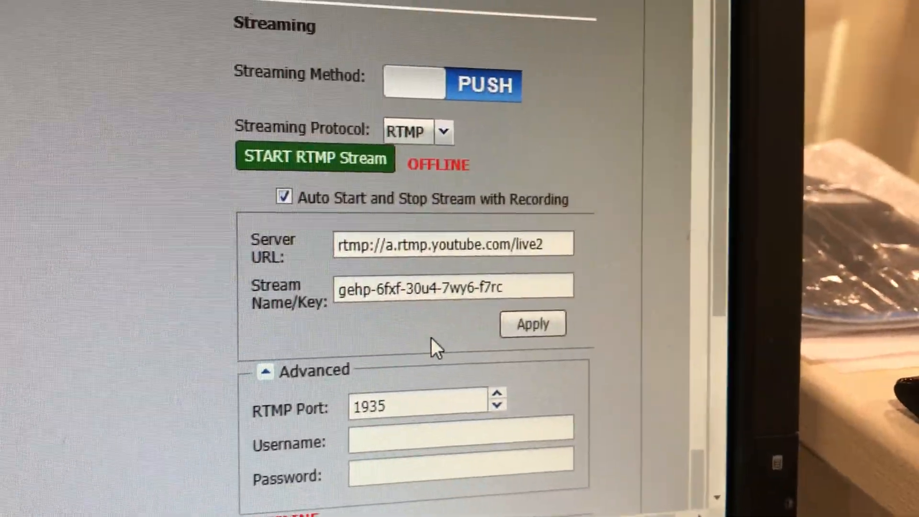